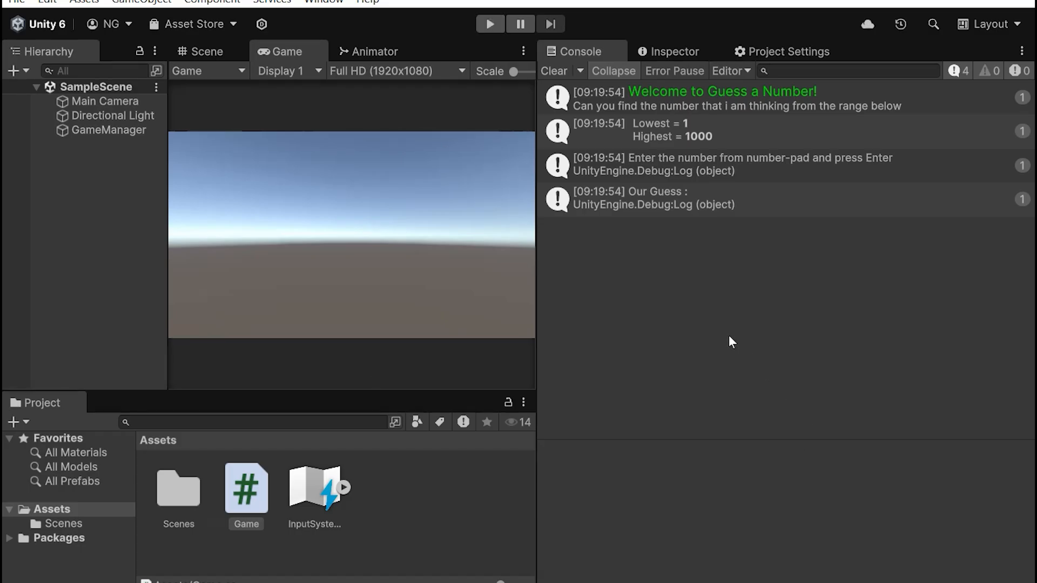
mouse_move(616, 150)
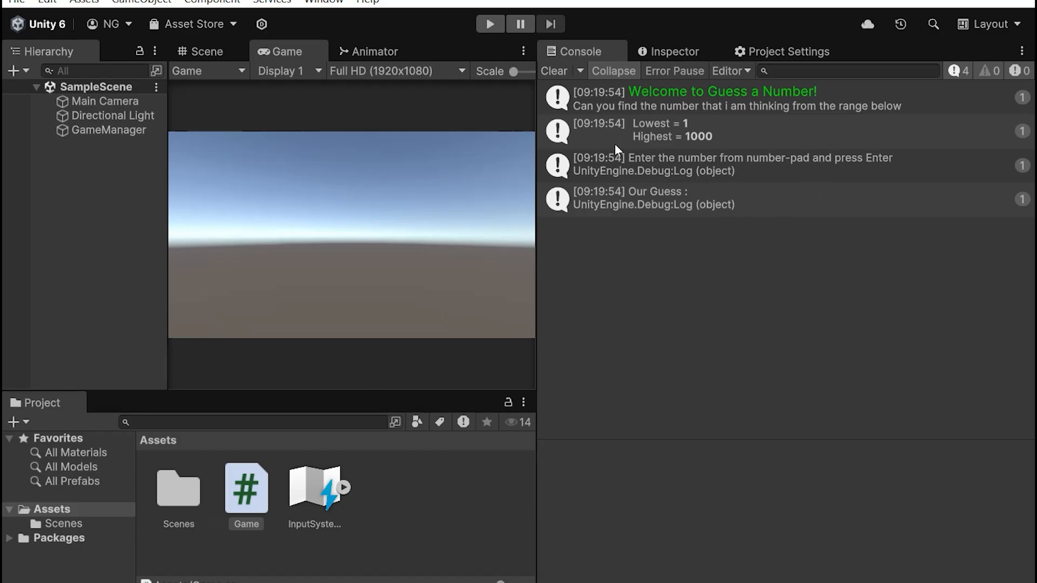
mouse_move(678, 303)
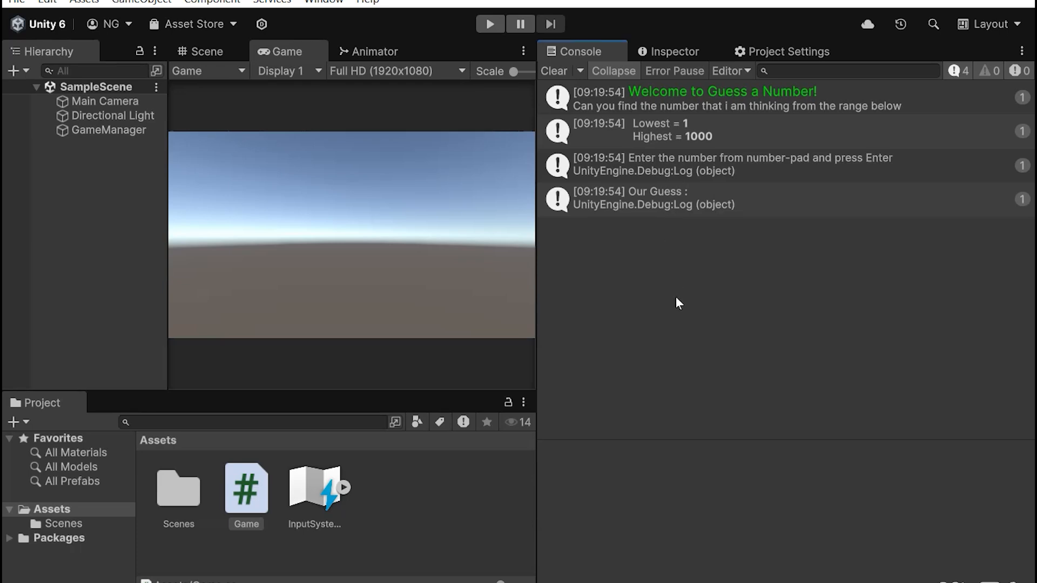
mouse_move(657, 277)
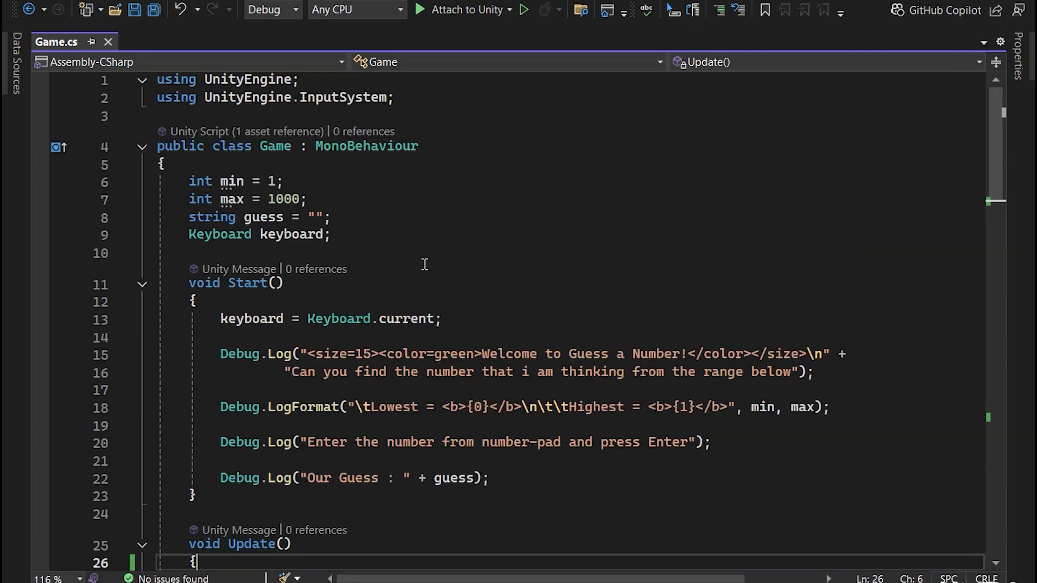
Delete the Our Guess Debug.Log line and reword the prompt to "Enter your guess and press Enter"
scroll(down, 3)
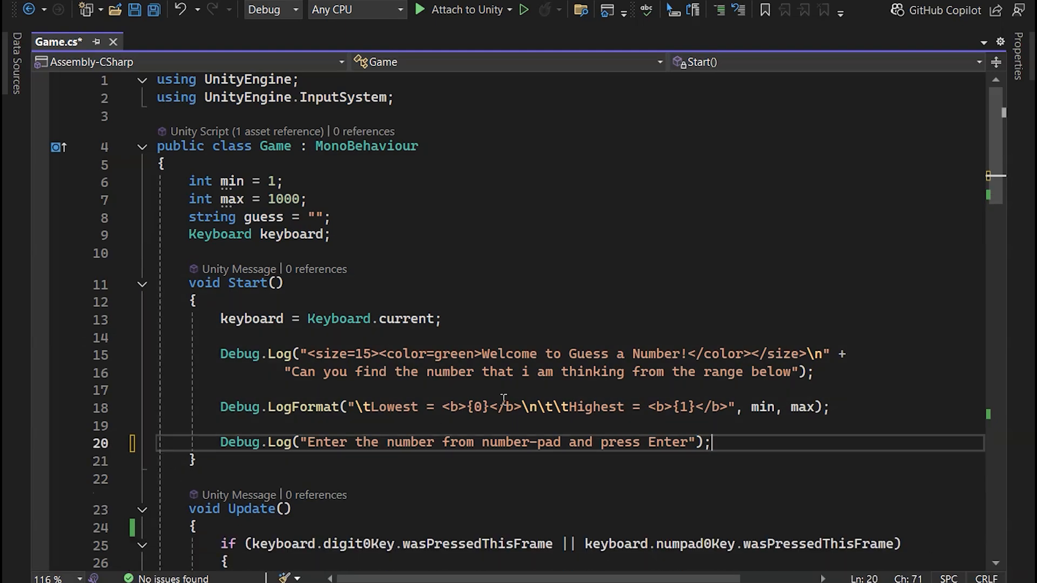
scroll(down, 3)
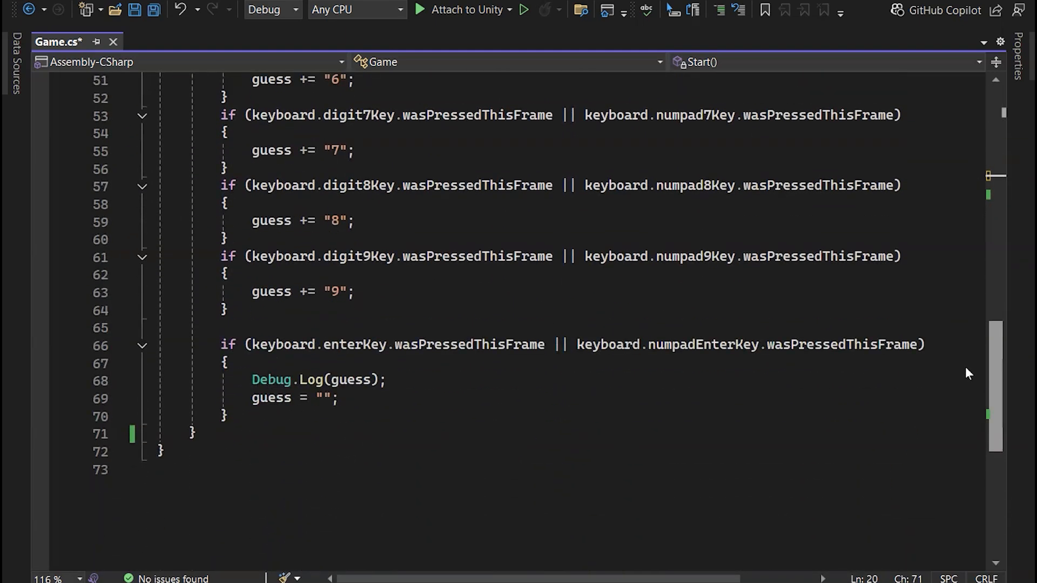
drag(251, 380, 337, 398)
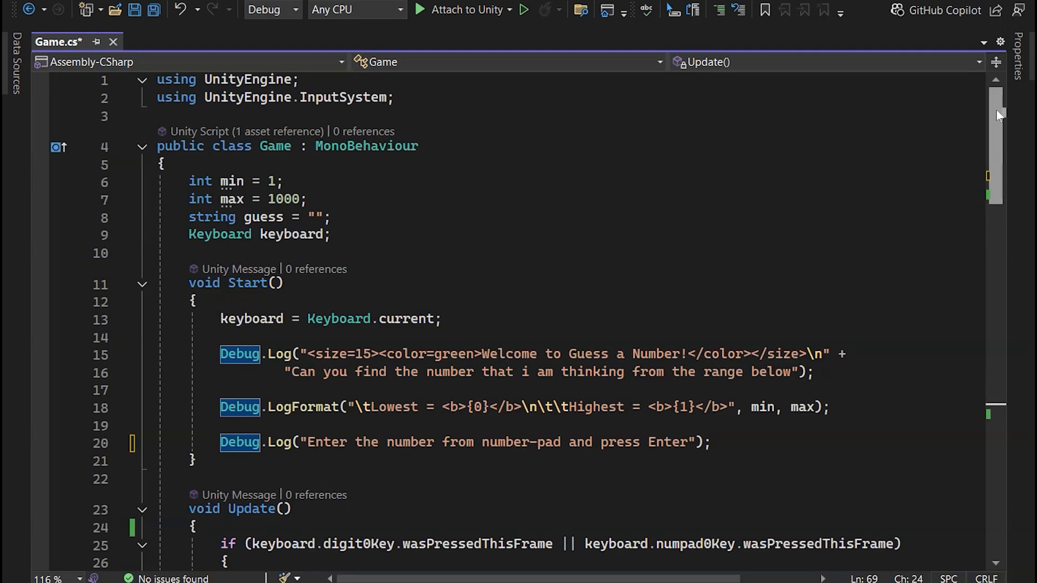
scroll(down, 3)
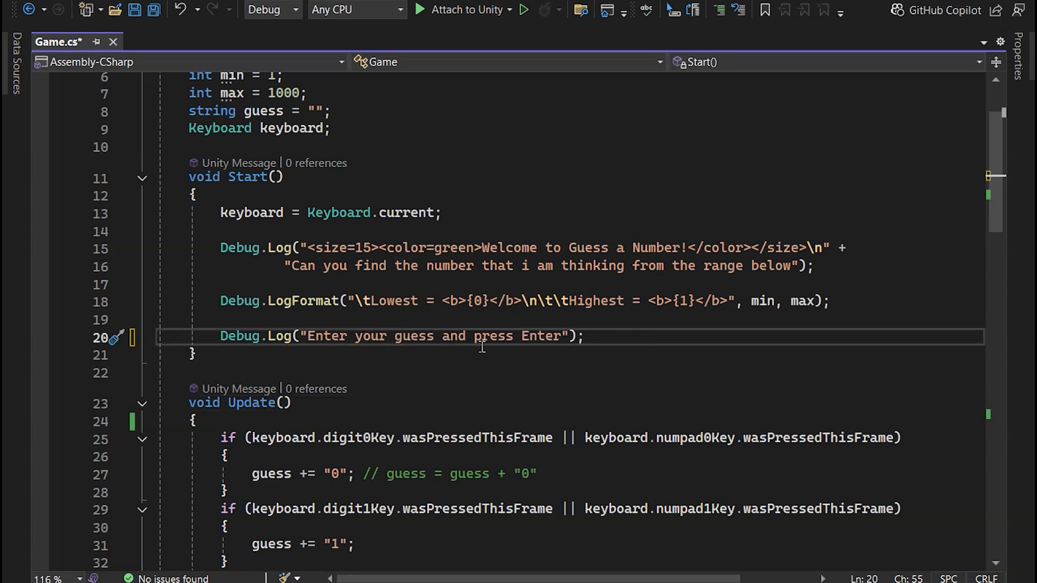
mouse_move(530, 394)
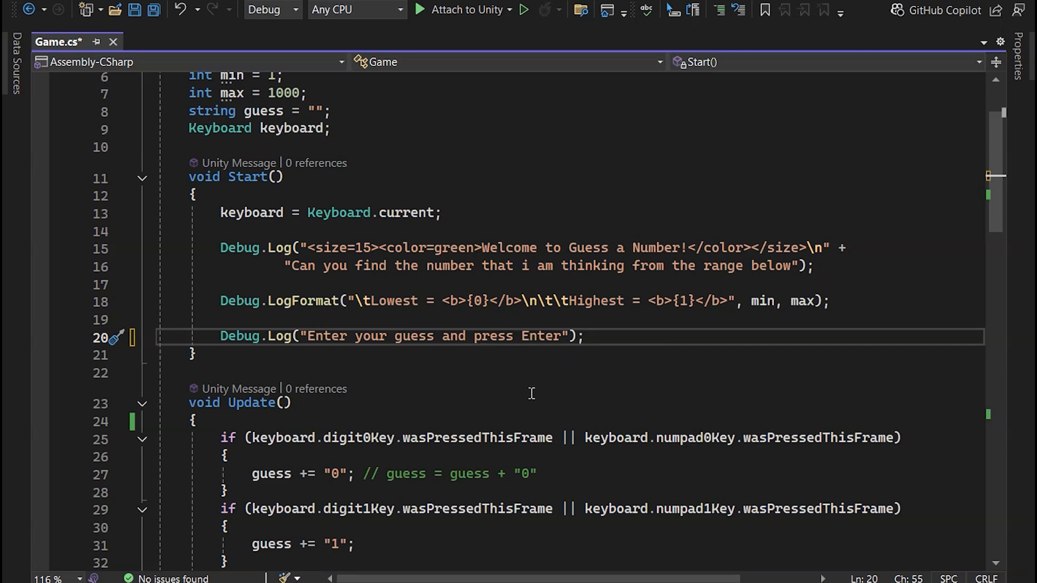
scroll(down, 3)
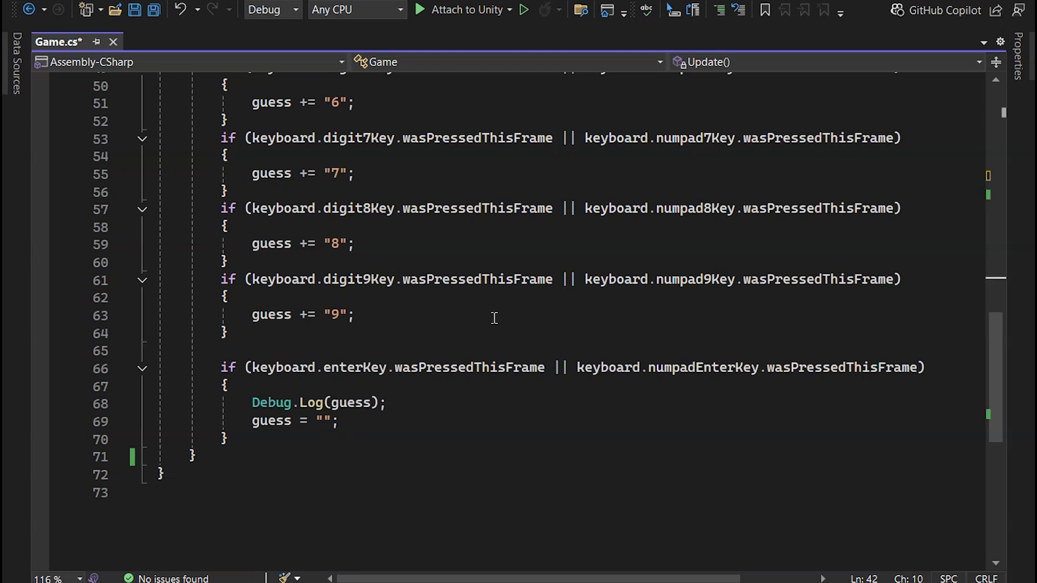
mouse_move(487, 325)
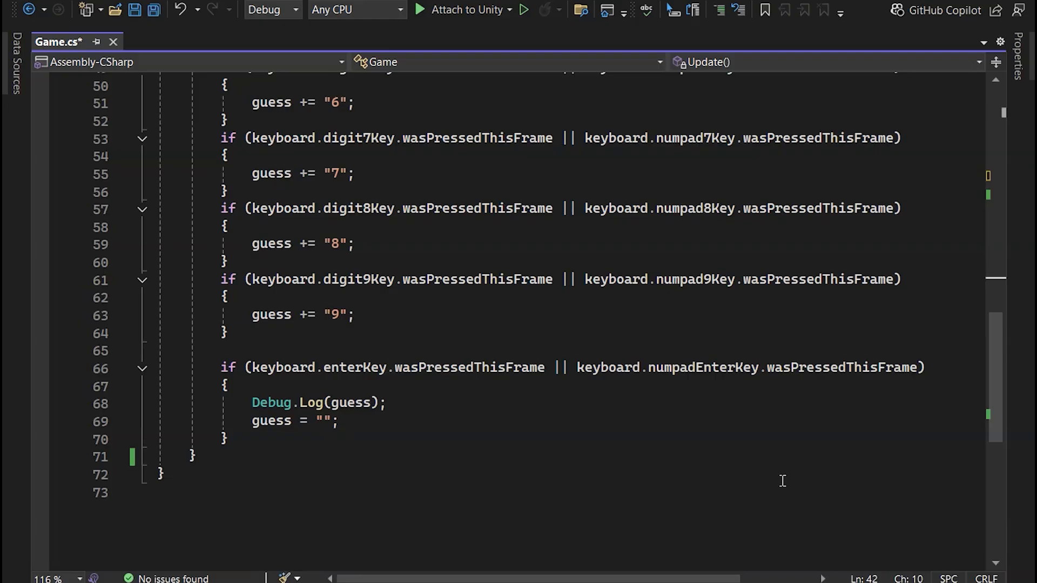
mouse_move(684, 444)
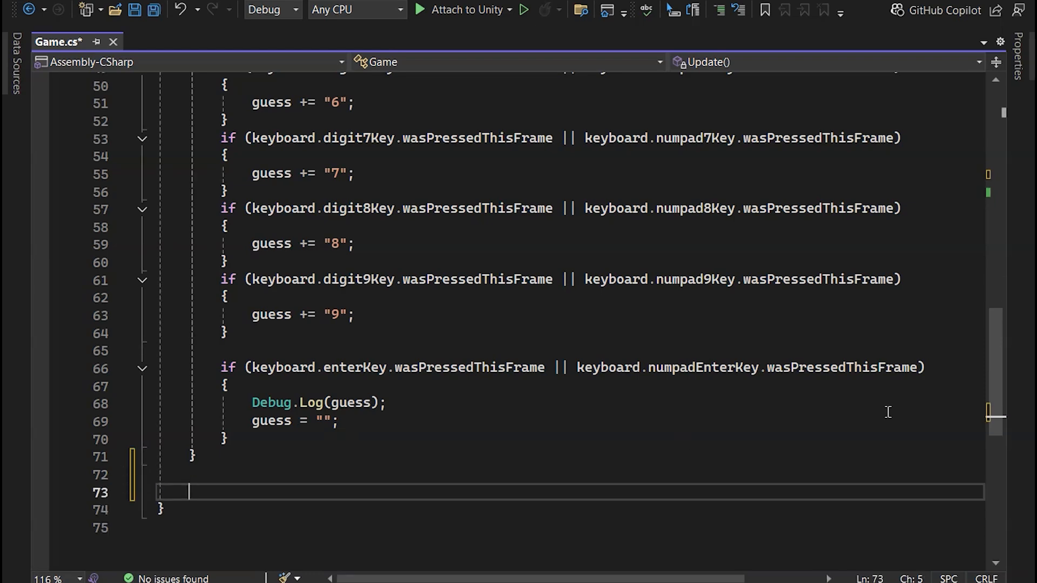
Write void handleUserInput() with Debug.Log("I am from function") below Update
text(void handleUserInput)
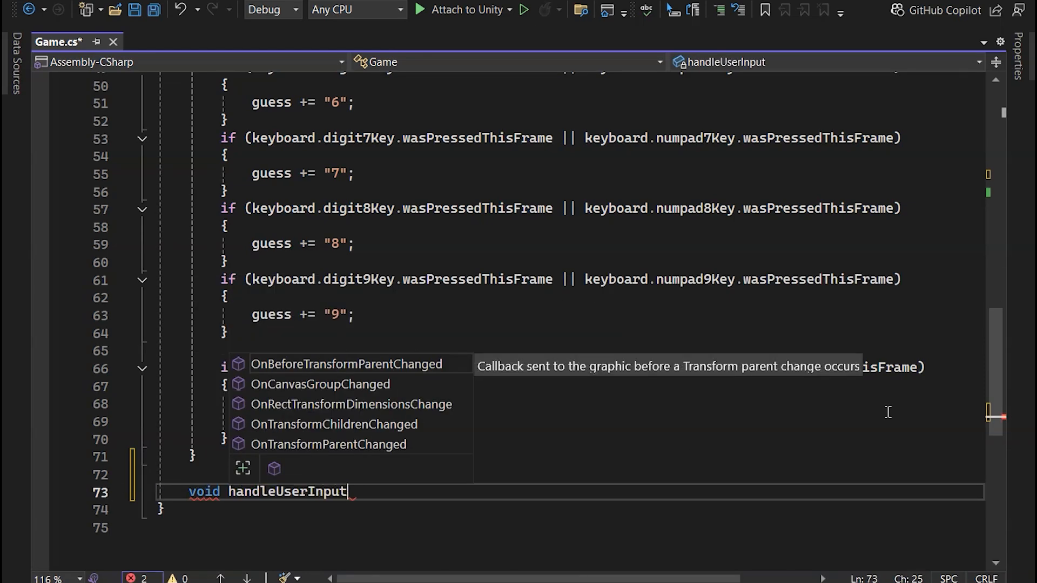
text(Debug.Log("I am from function");)
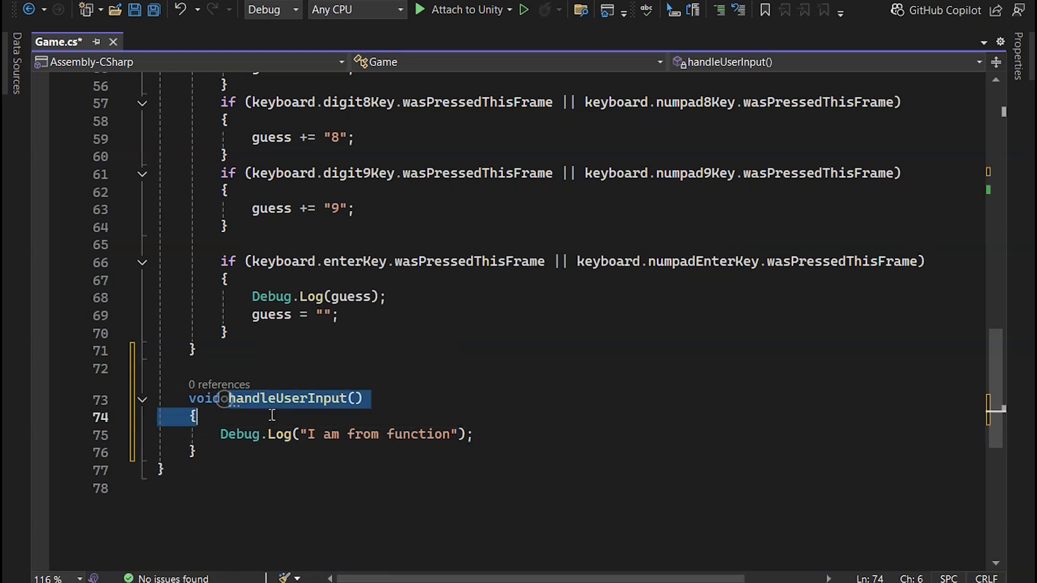
Call handleUserInput() inside Update after the keyboard null check
double_click(286, 398)
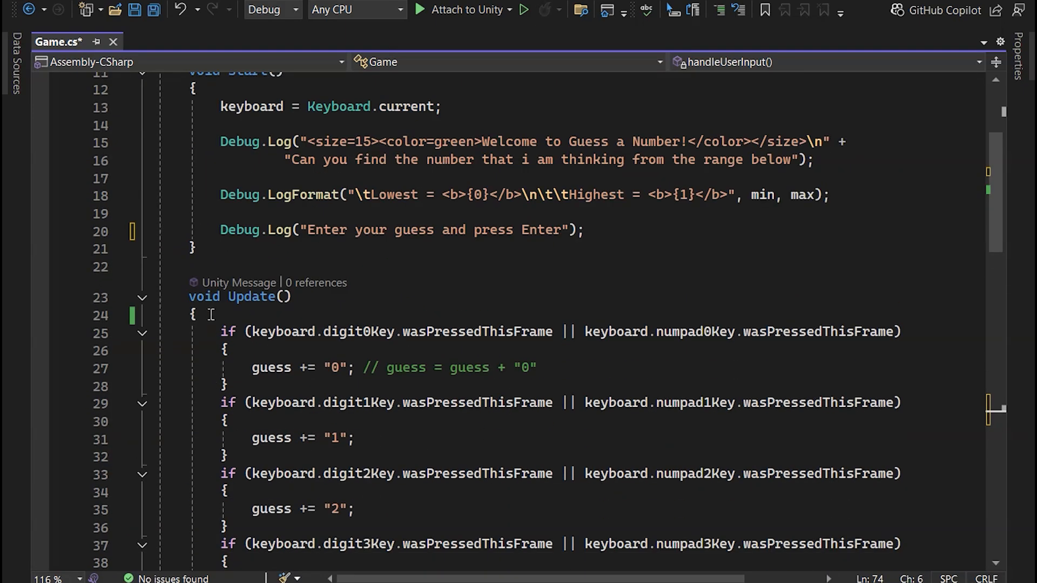
text(if (keyboard == null))
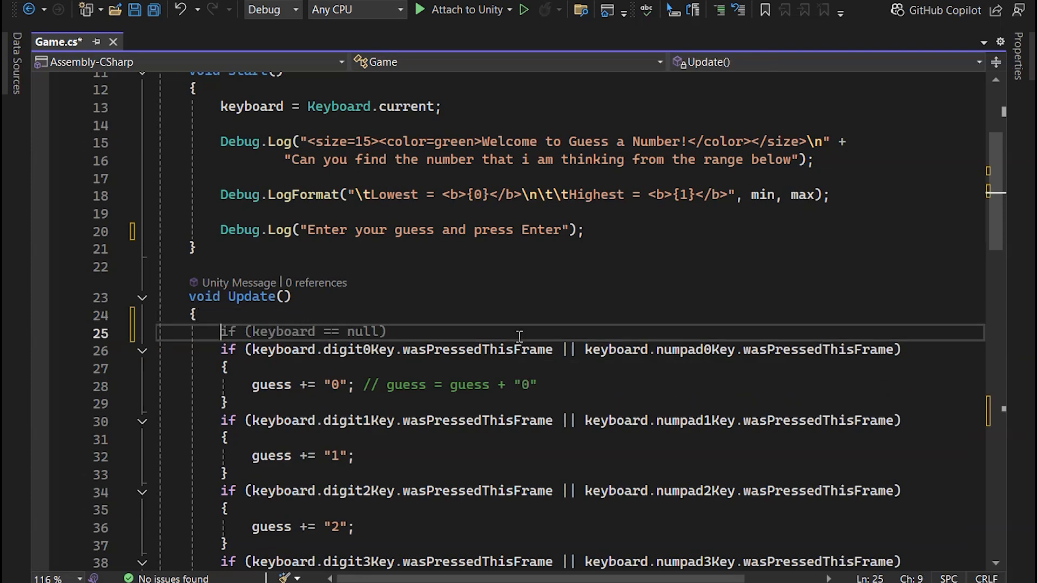
text(handleUserInput())
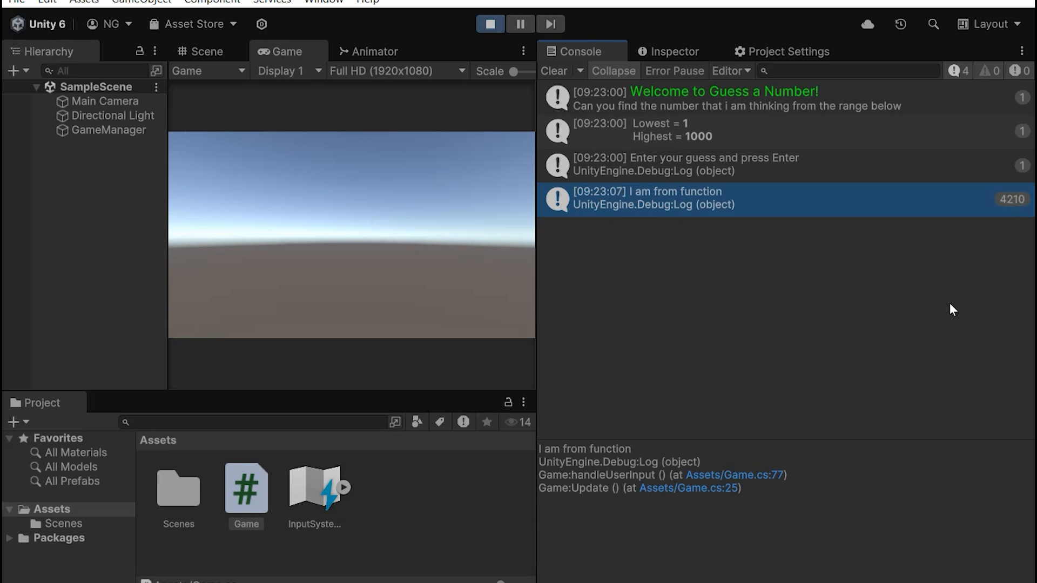
Run the game so "I am from function" floods the Console, then stop it
click(489, 24)
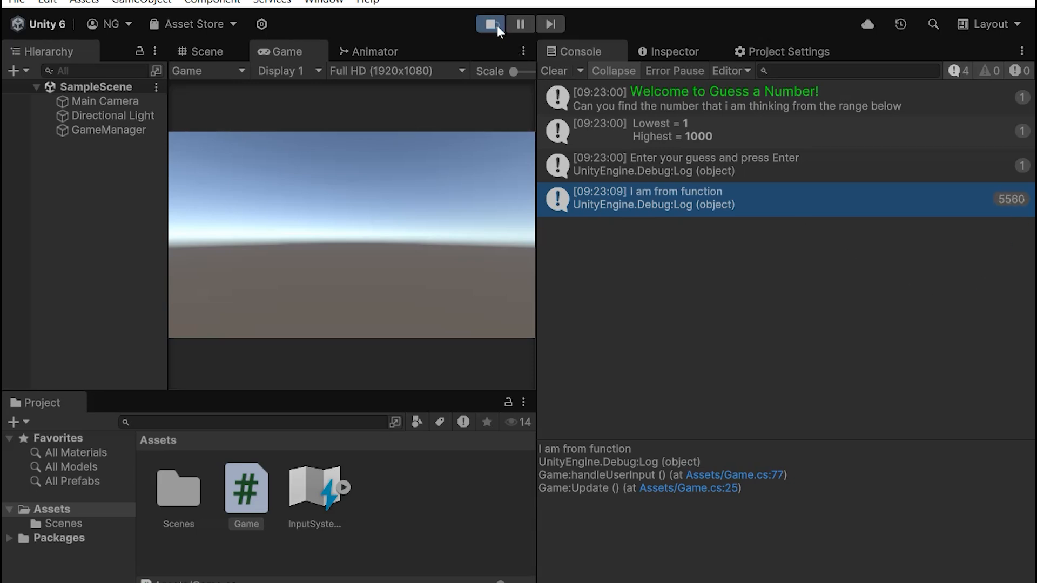
click(489, 24)
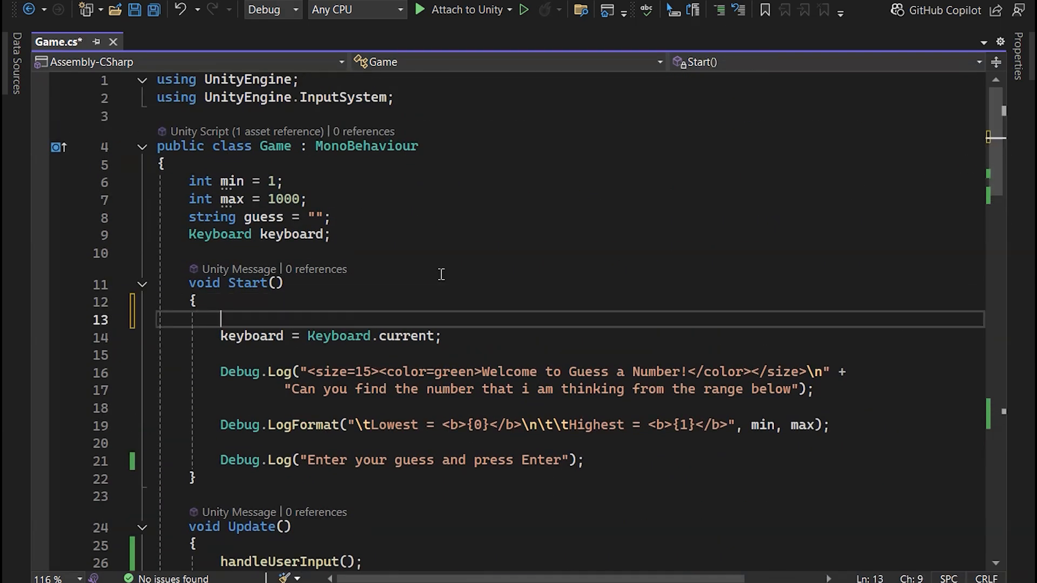
Write for(int i = 0; i <= 9; i++) { at the start of Start()
text(for)
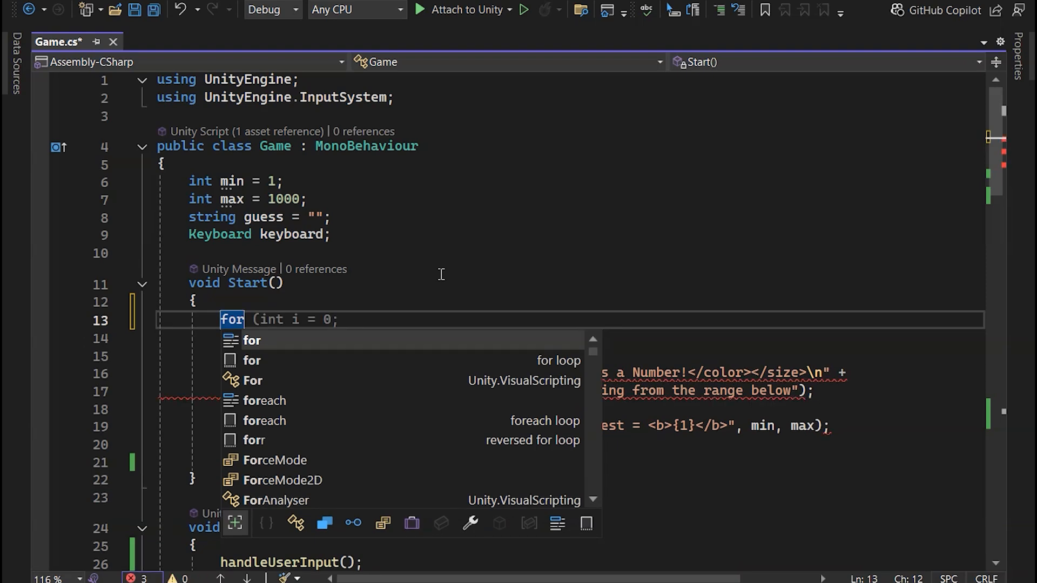
text(int i = ))
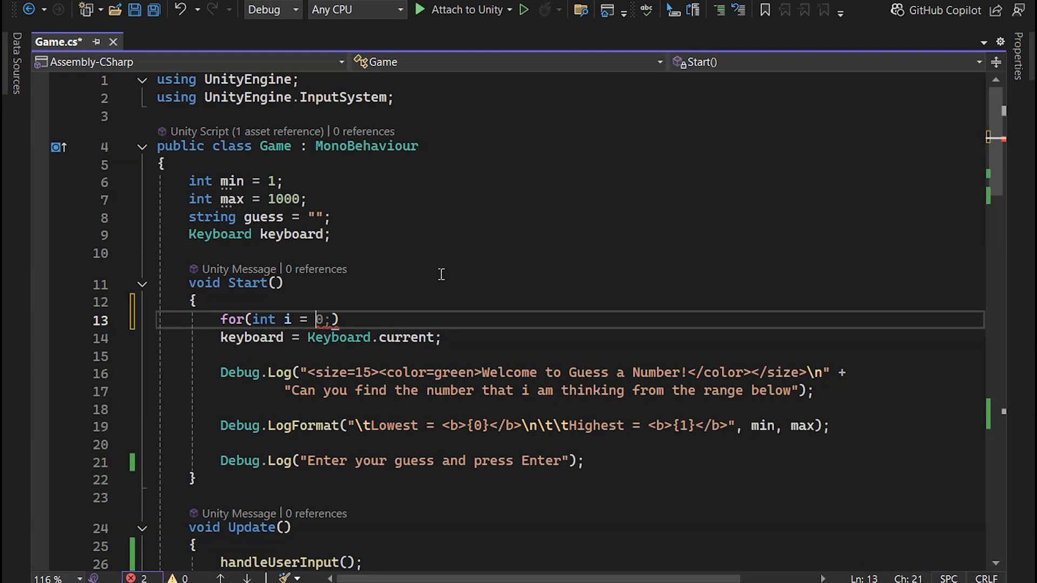
text(i < max; i++) {)
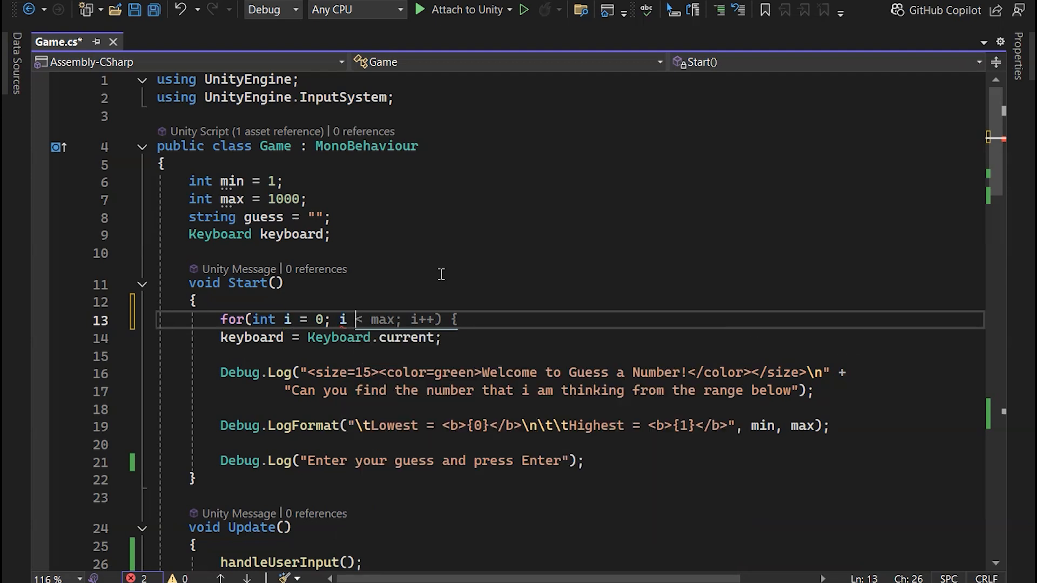
text(=)
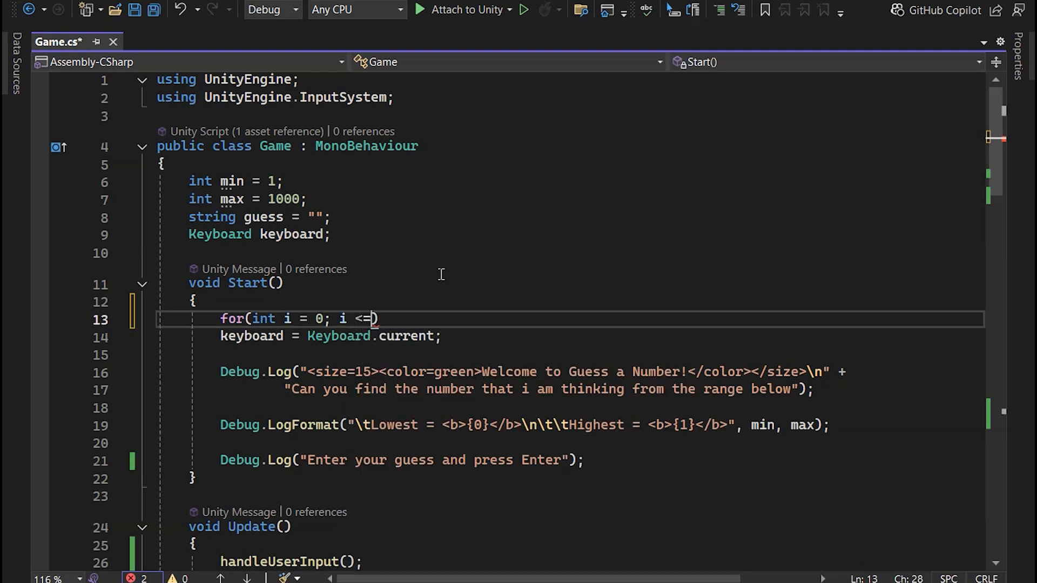
text(9;  i++) {)
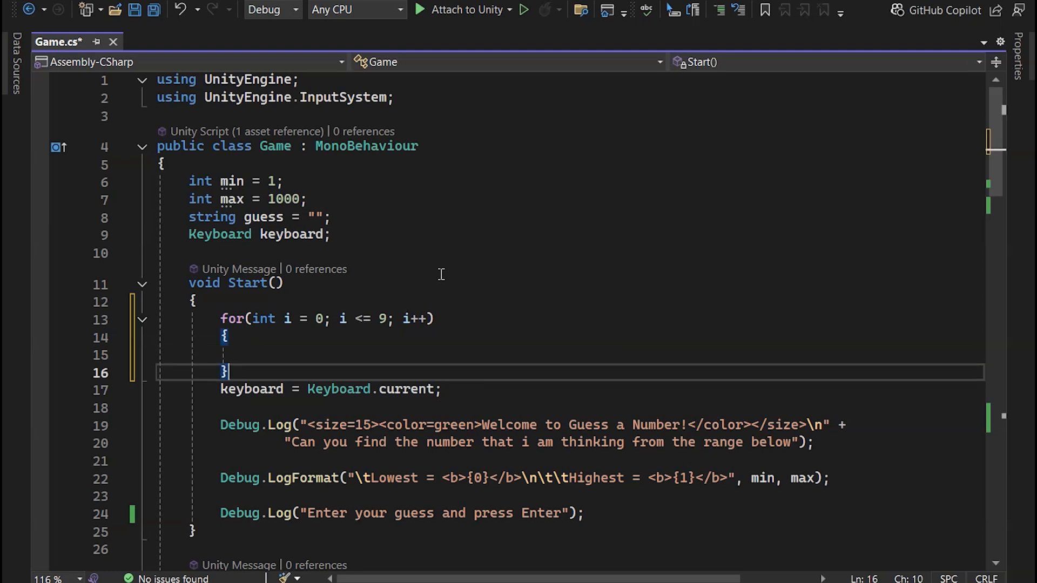
Add Debug.Log(i) inside the loop body
key(enter)
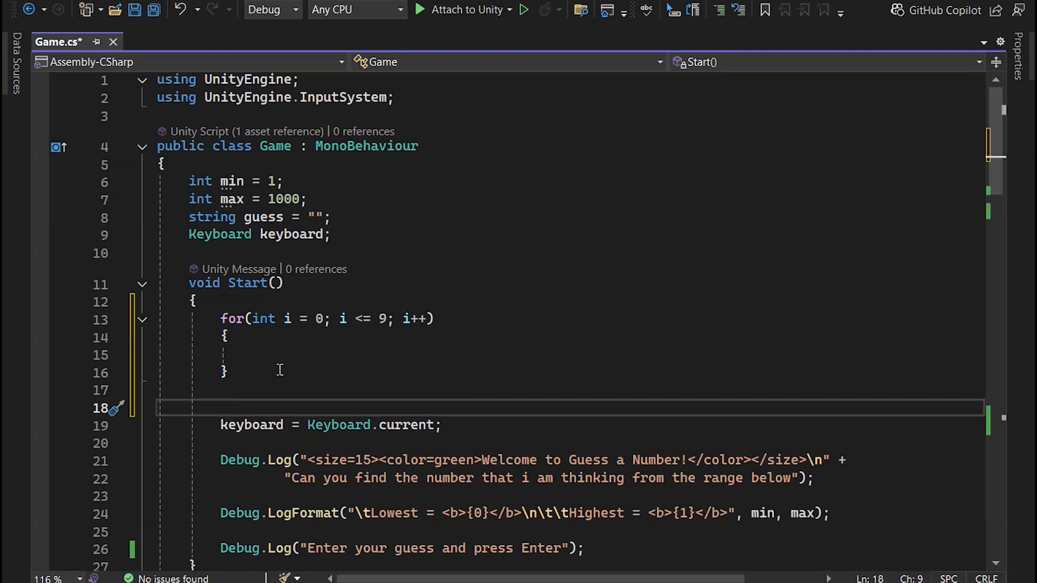
text(Debug.Log(i);)
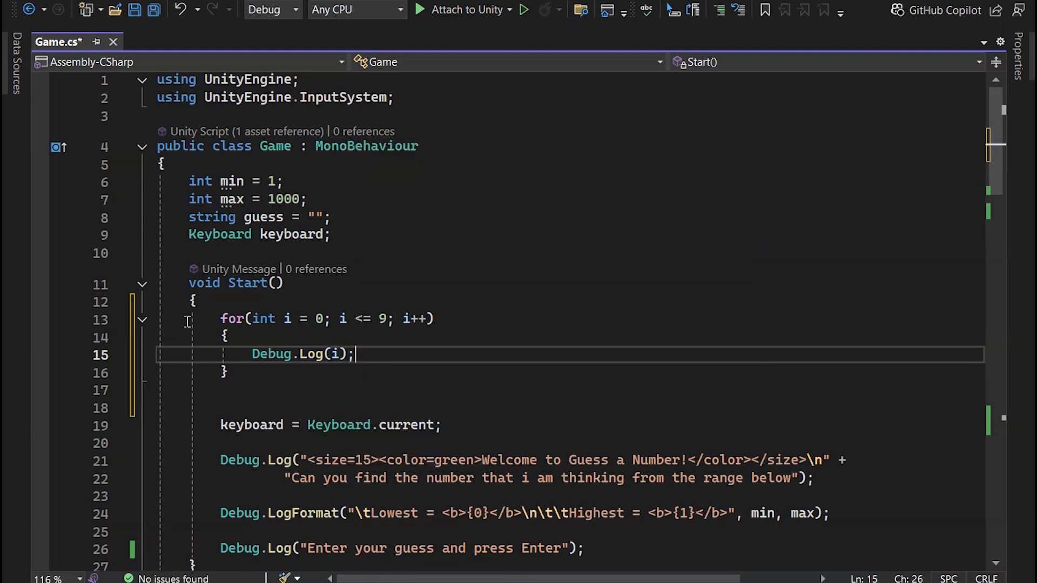
mouse_move(281, 301)
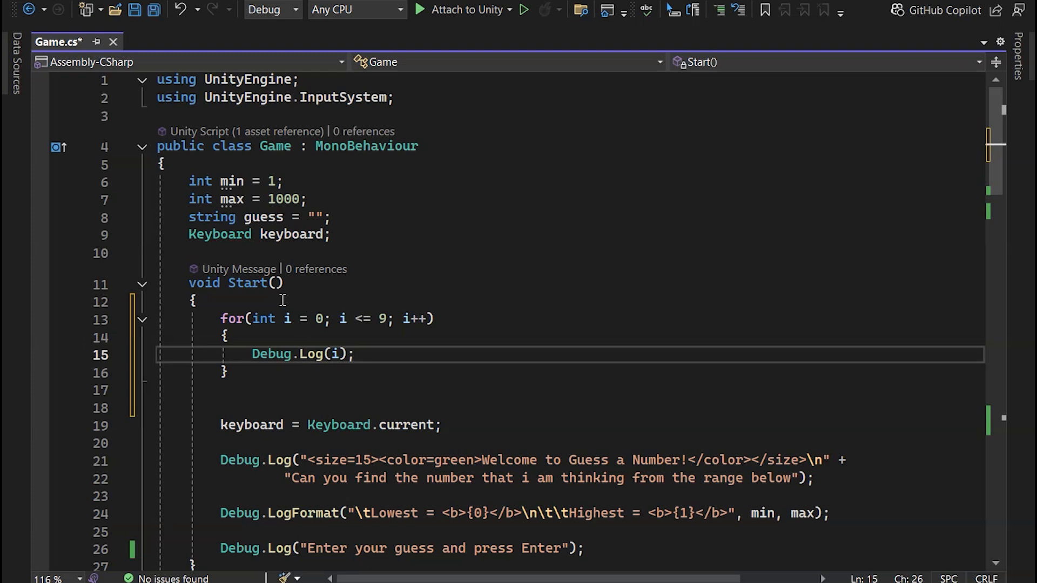
mouse_move(420, 442)
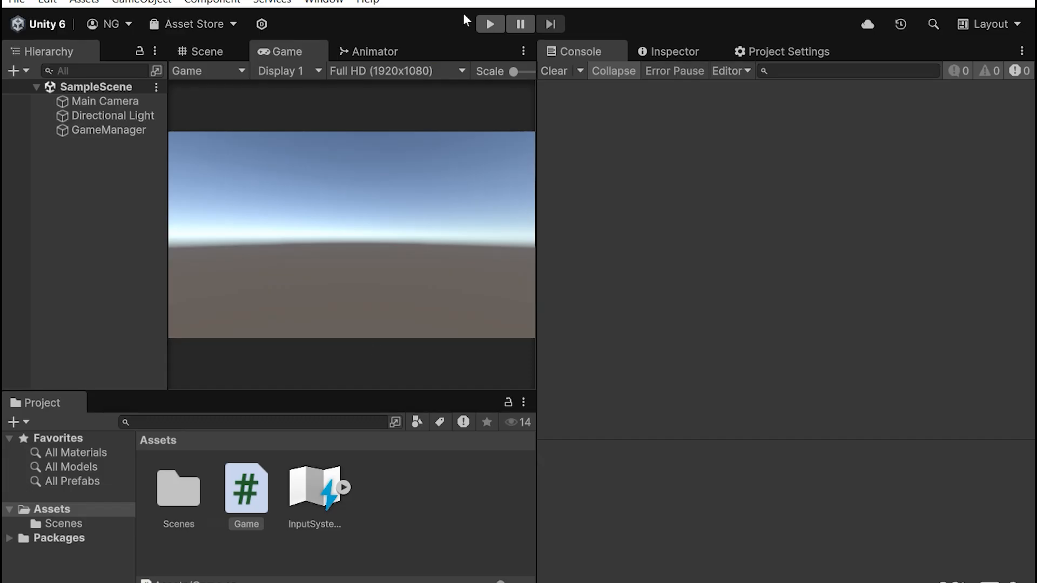
Run the game and inspect the Console entries for 0 and 3 before the welcome message
click(489, 23)
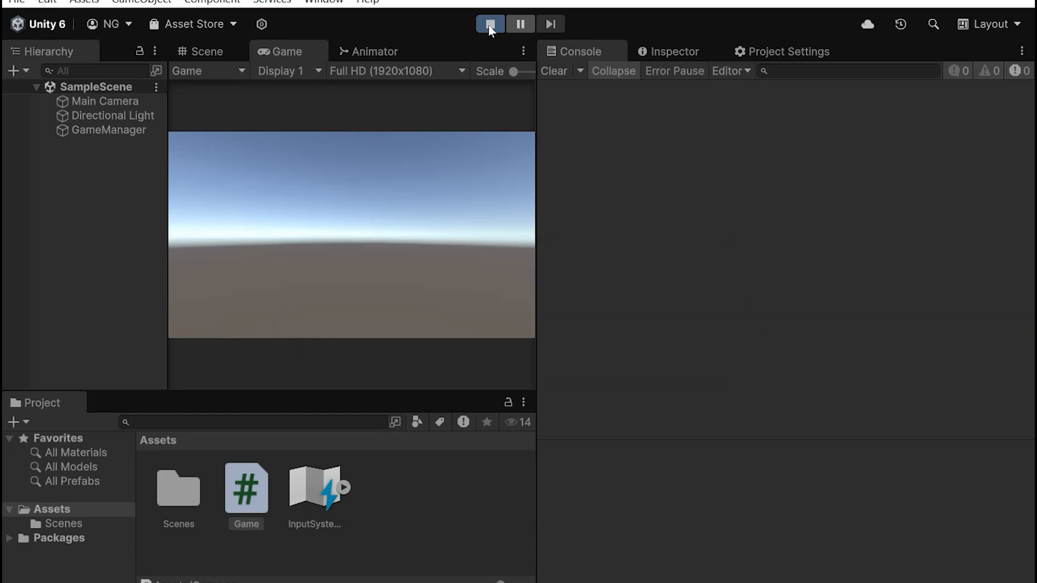
click(489, 24)
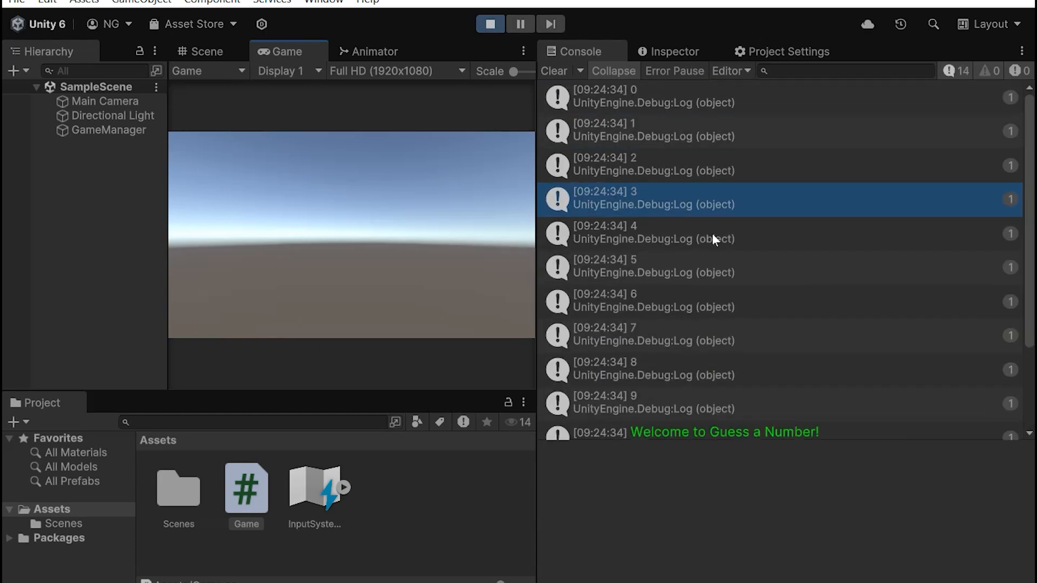
click(681, 97)
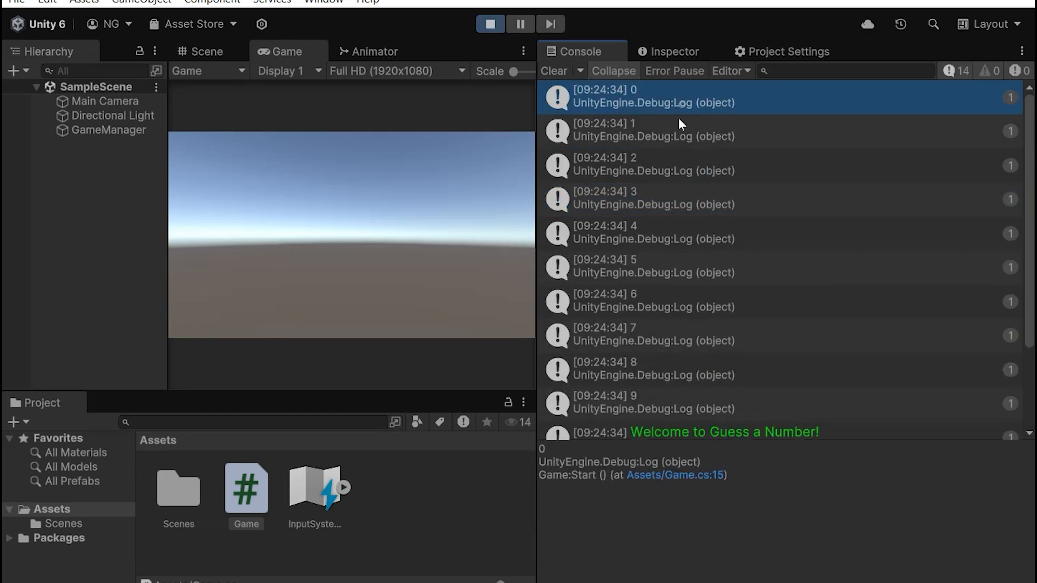
click(640, 403)
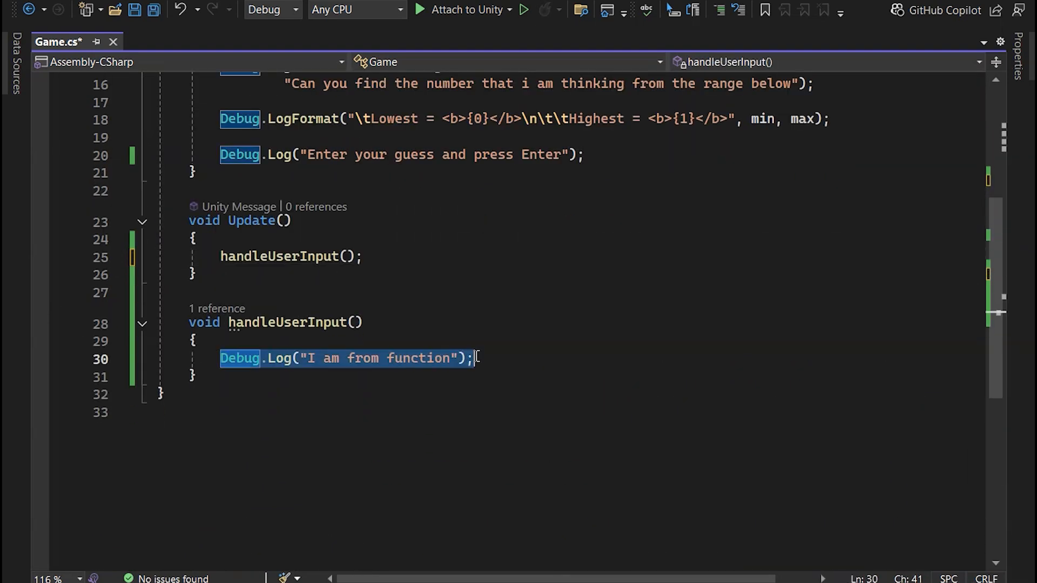
Delete the test for loop from Start() and stop the running game
scroll(down, 3)
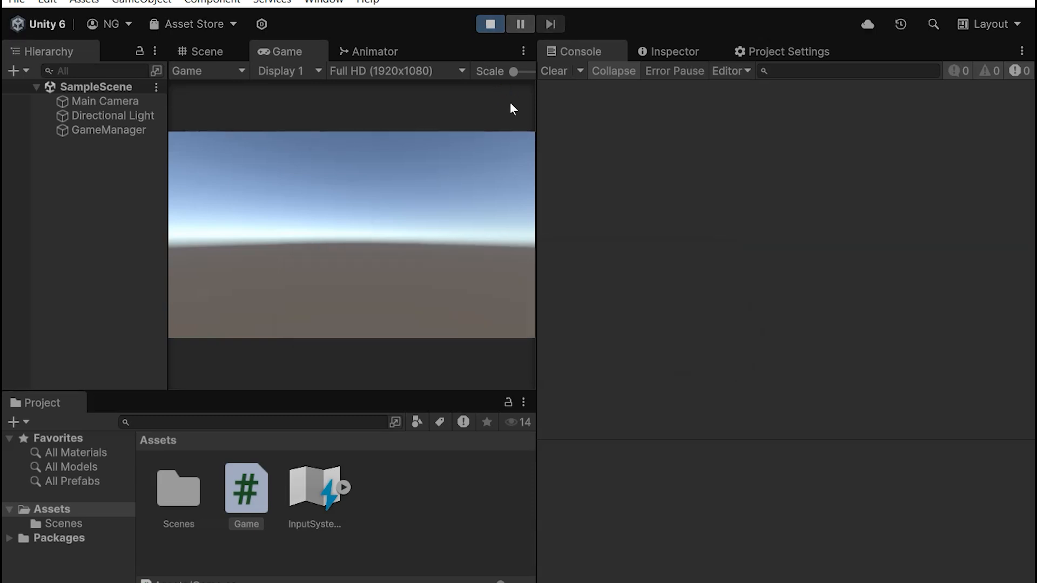
click(490, 23)
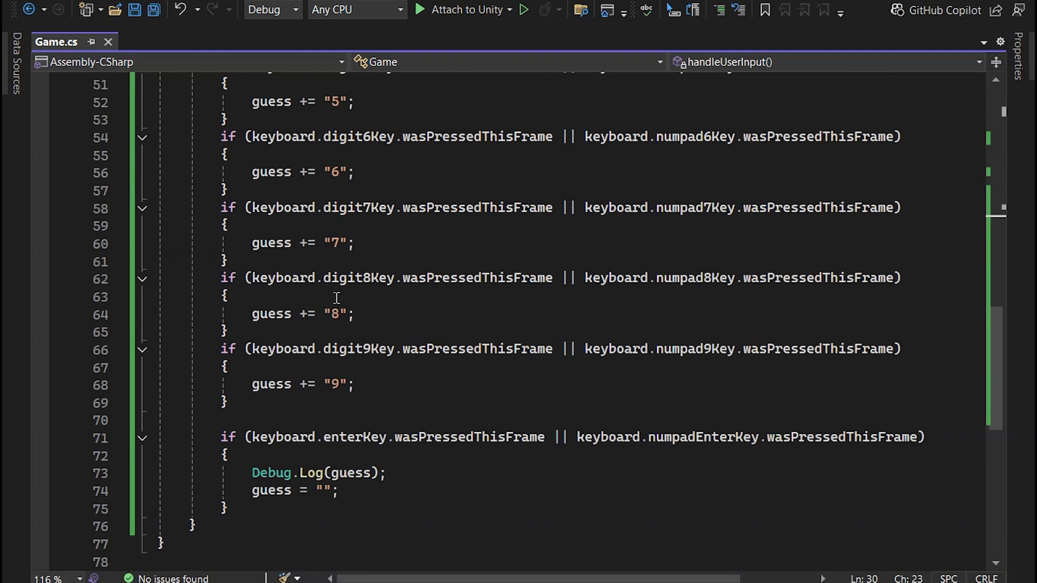
Loop i from 0 to 9 checking keyboard[Key.Digit0 + i] and Numpad0 + i, appending i to guess
scroll(down, 3)
text(for(int i = 0; i<= 9; i++)
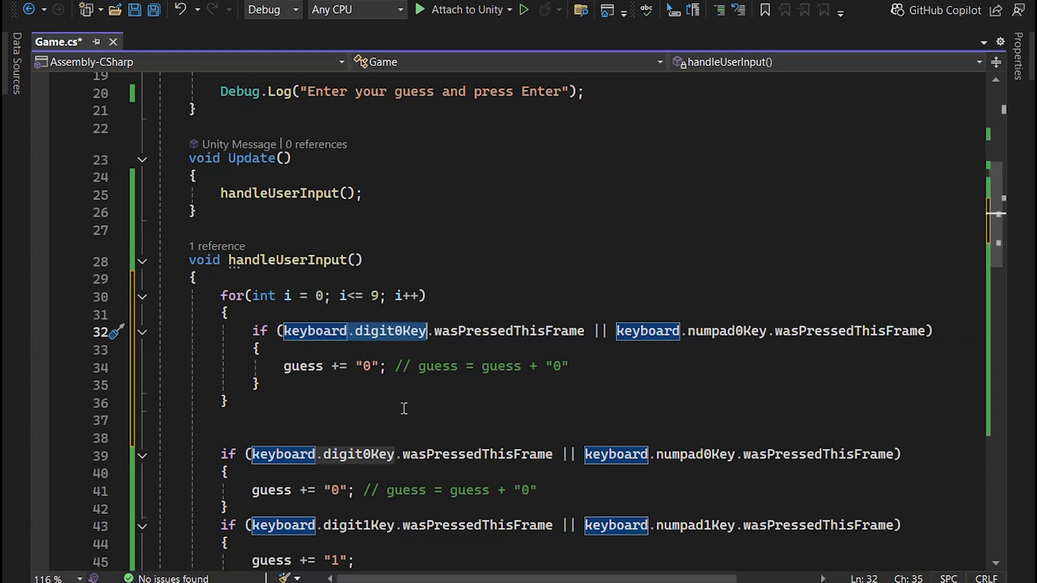
text([)
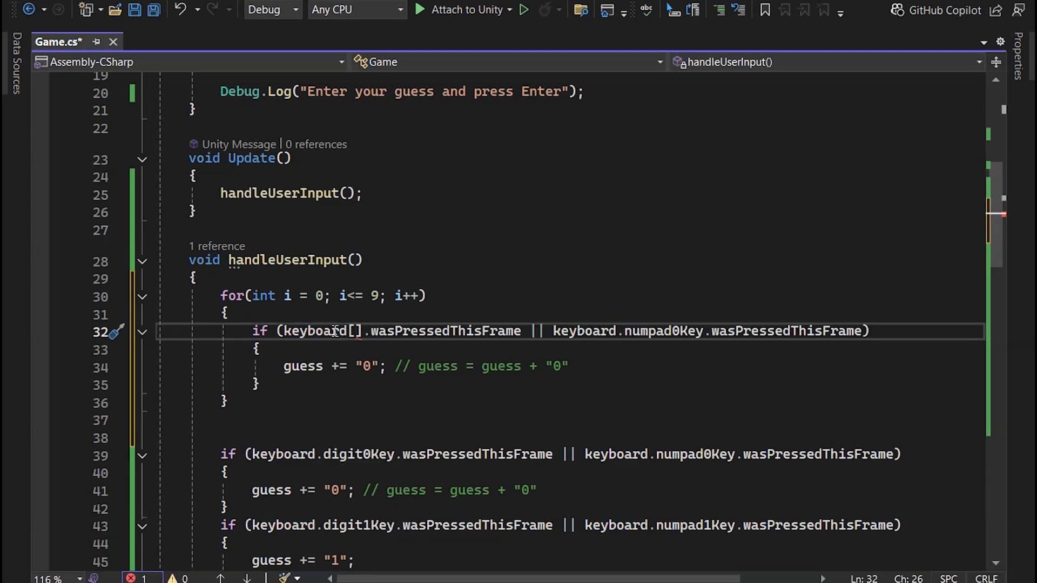
mouse_move(436, 269)
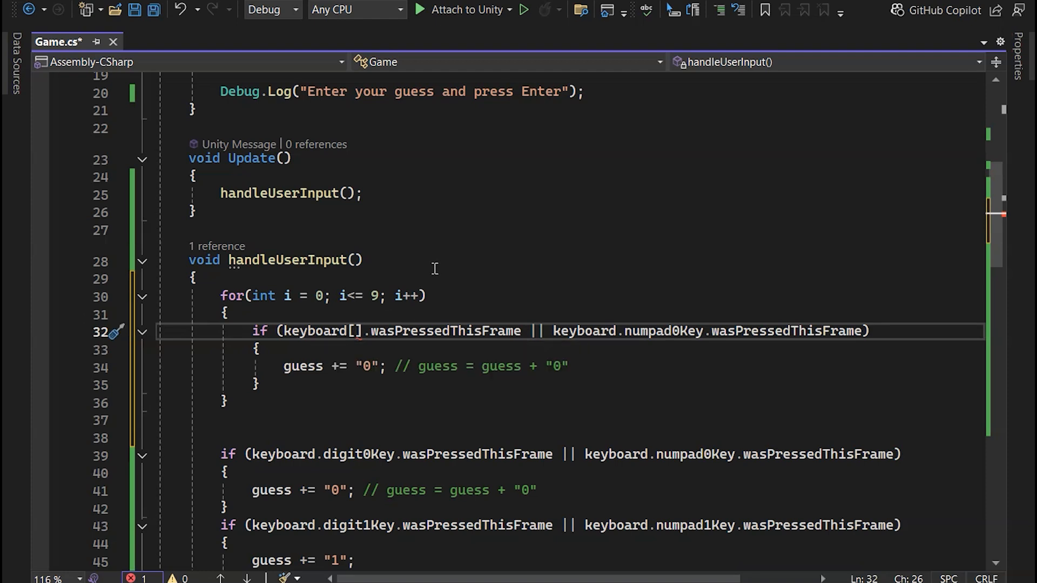
text(Key.Digit0)
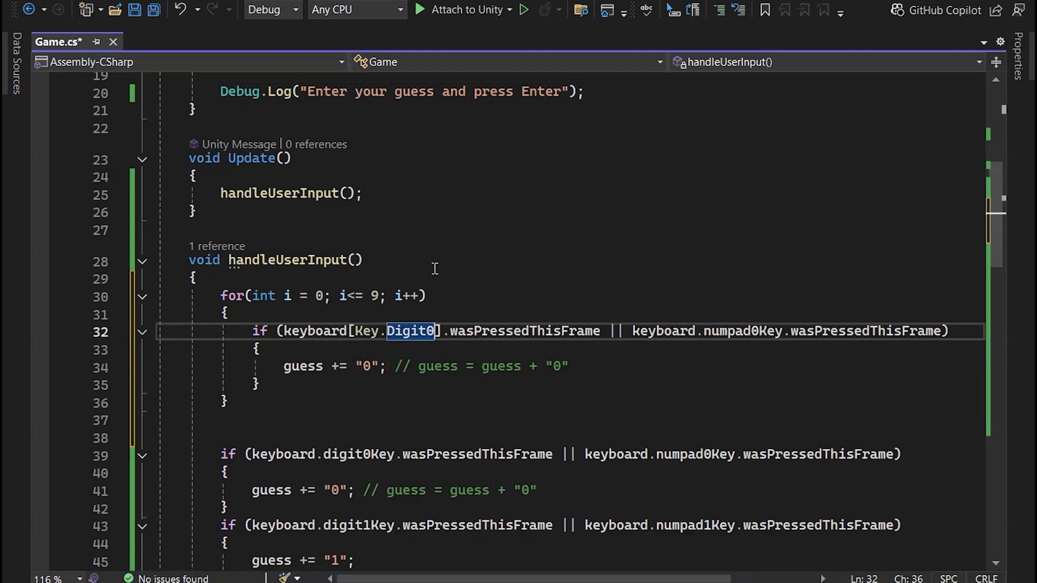
mouse_move(318, 331)
text( + i)
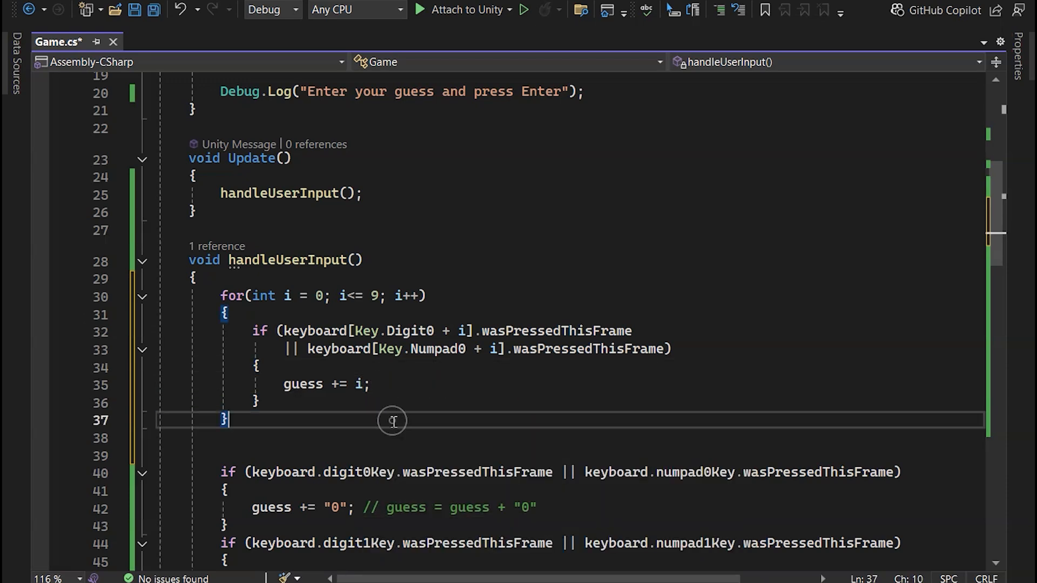
scroll(down, 3)
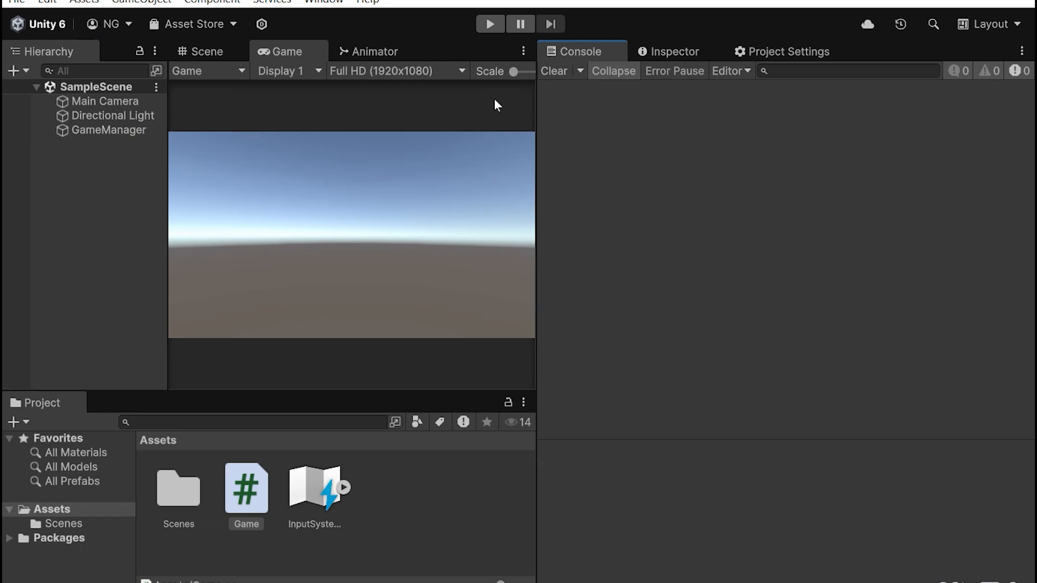
Run the game so the Console shows the welcome, 1 to 1000 range and guess prompt
click(488, 24)
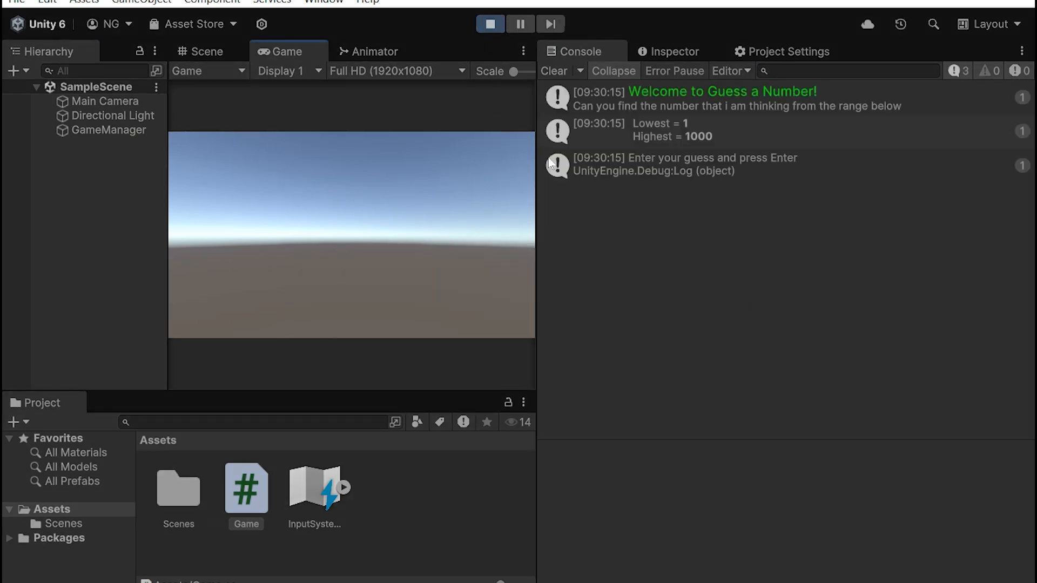
mouse_move(647, 273)
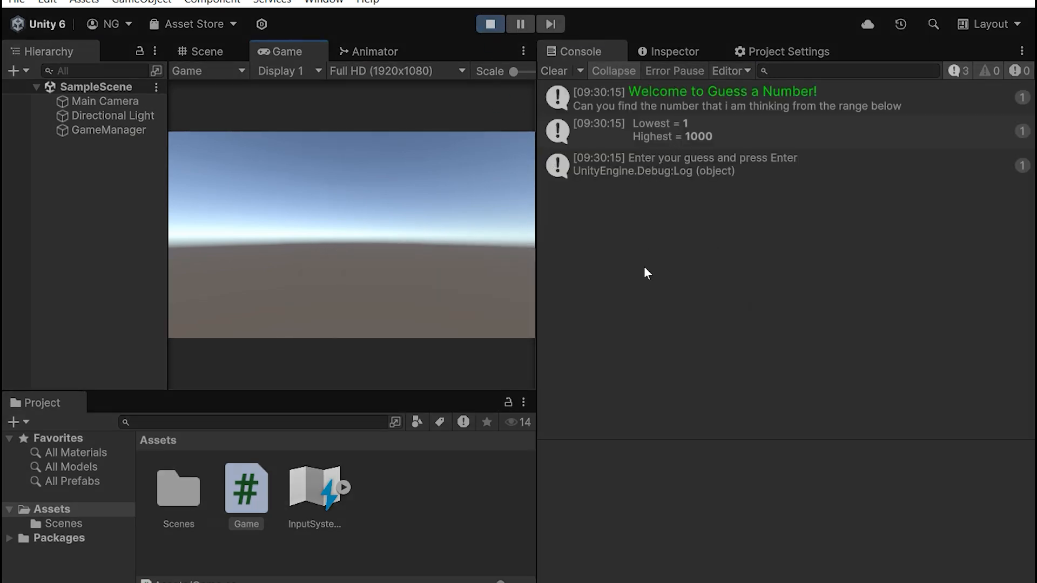